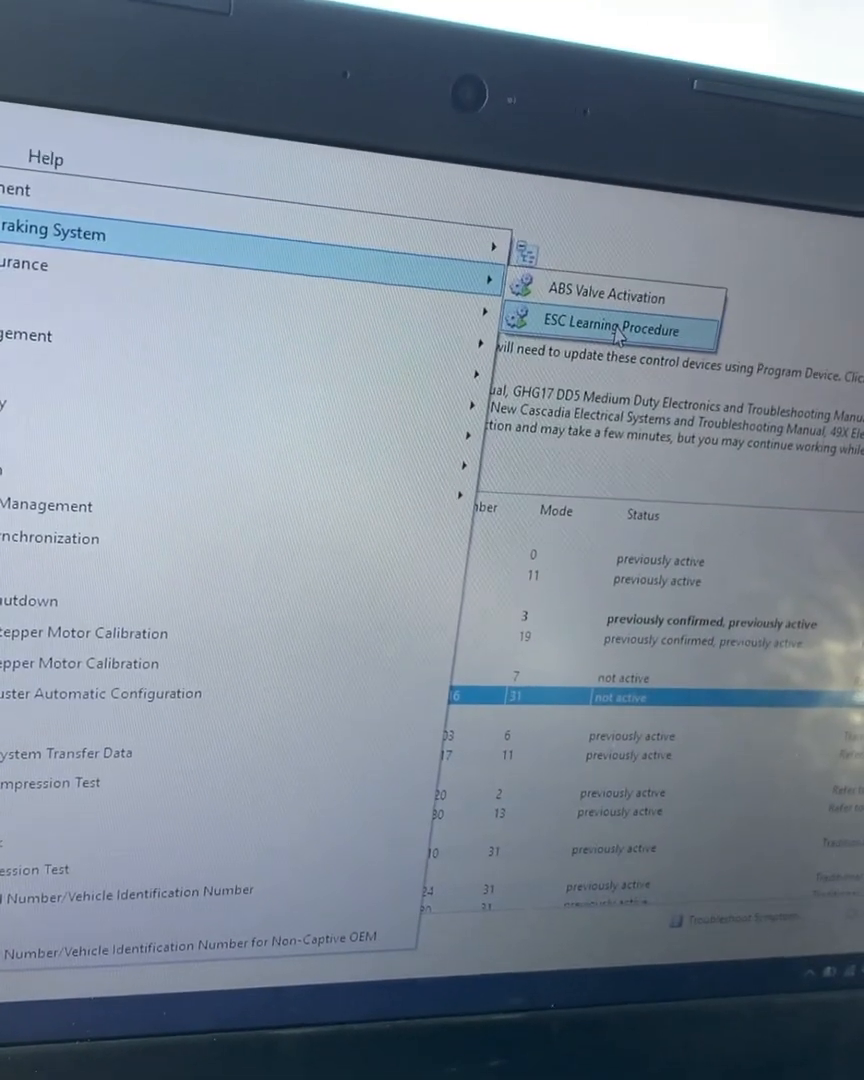
- Launch the ABS ESC Learning Procedure to view steering, yaw and lateral plausibility status
{"action": "left_click", "coordinate": [605, 330]}
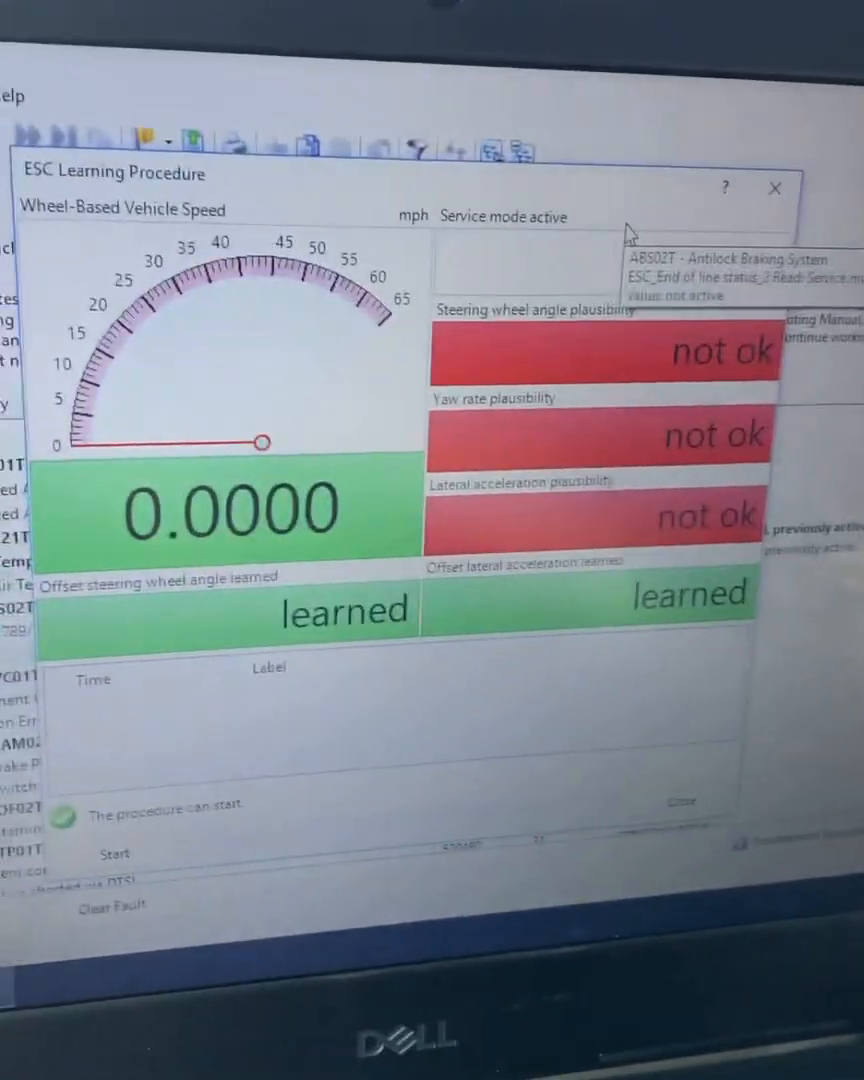